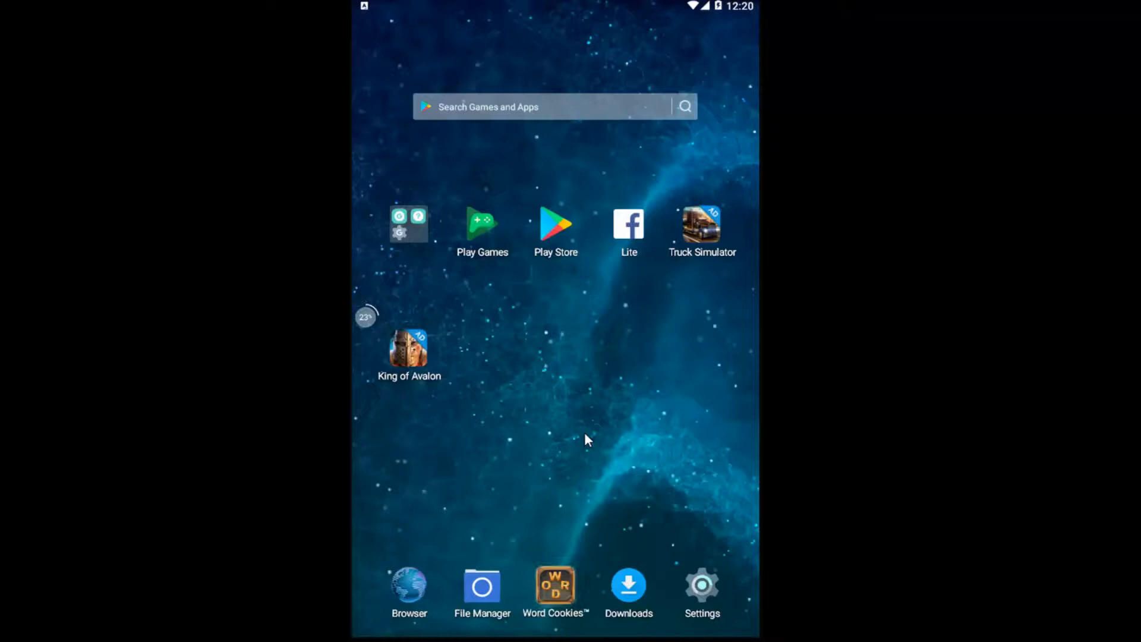
mouse_move(690, 553)
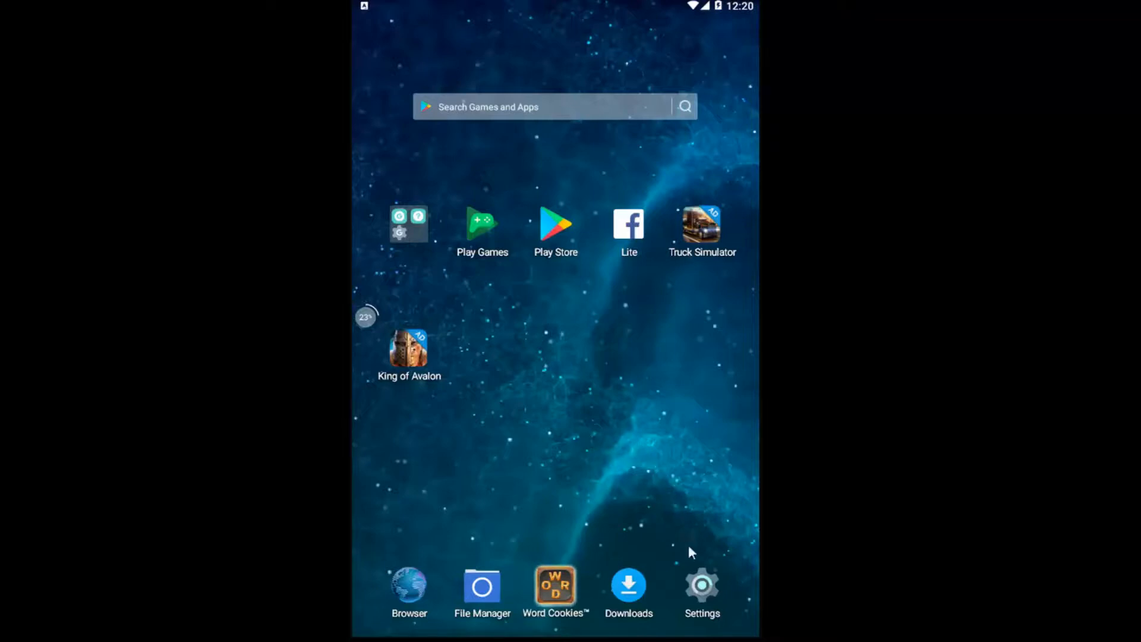
mouse_move(737, 557)
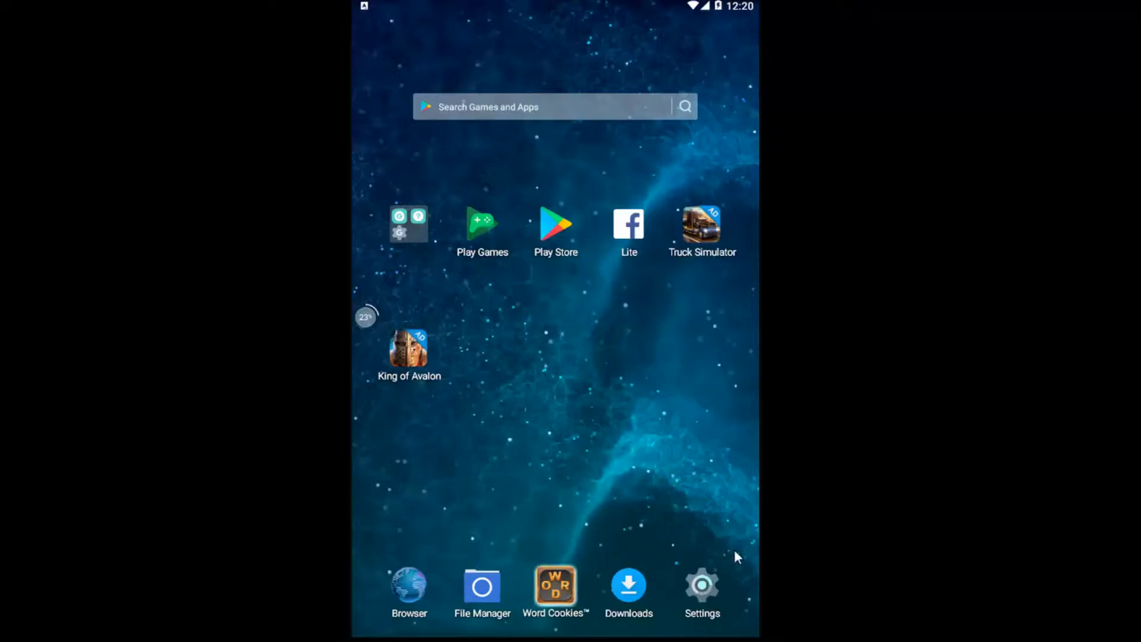
- Launch the Settings app from the home screen dock
click(701, 585)
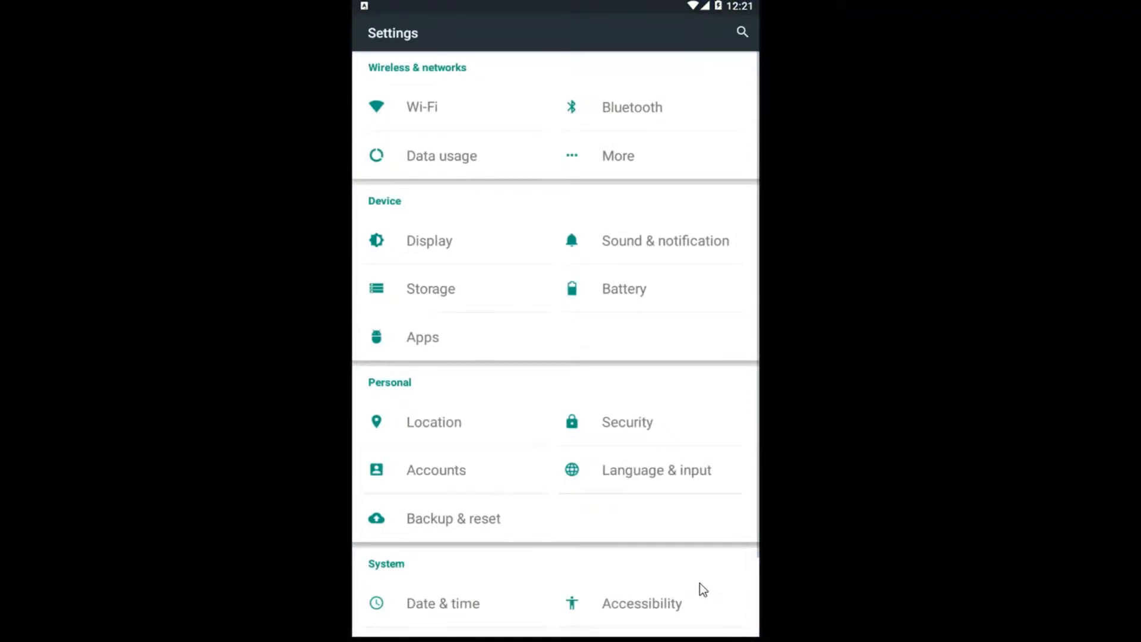
mouse_move(425, 83)
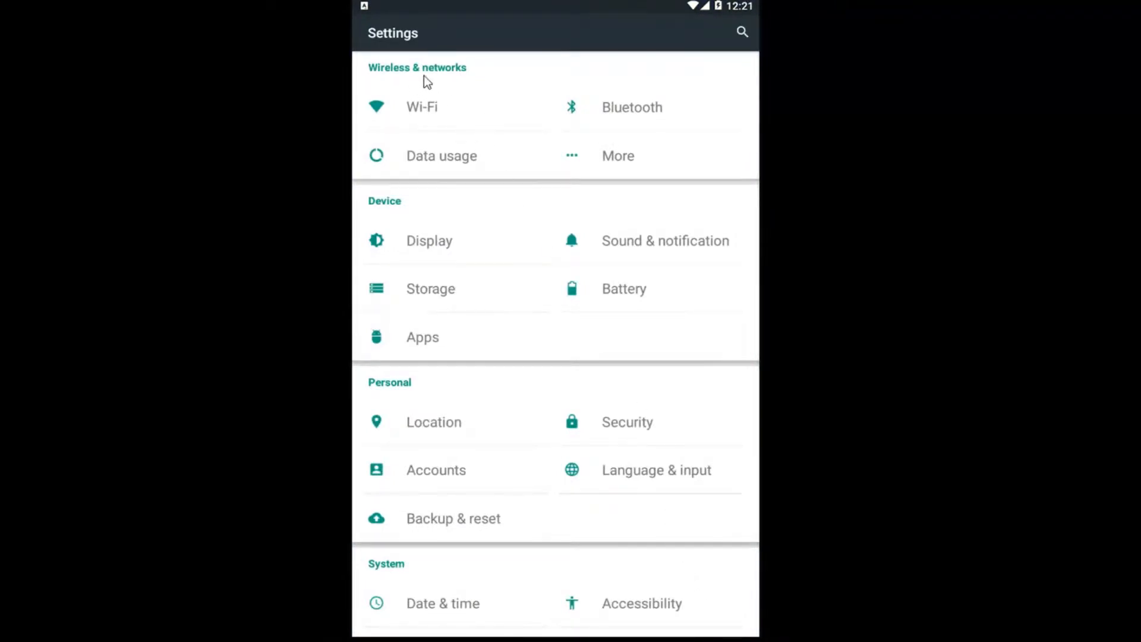
mouse_move(596, 161)
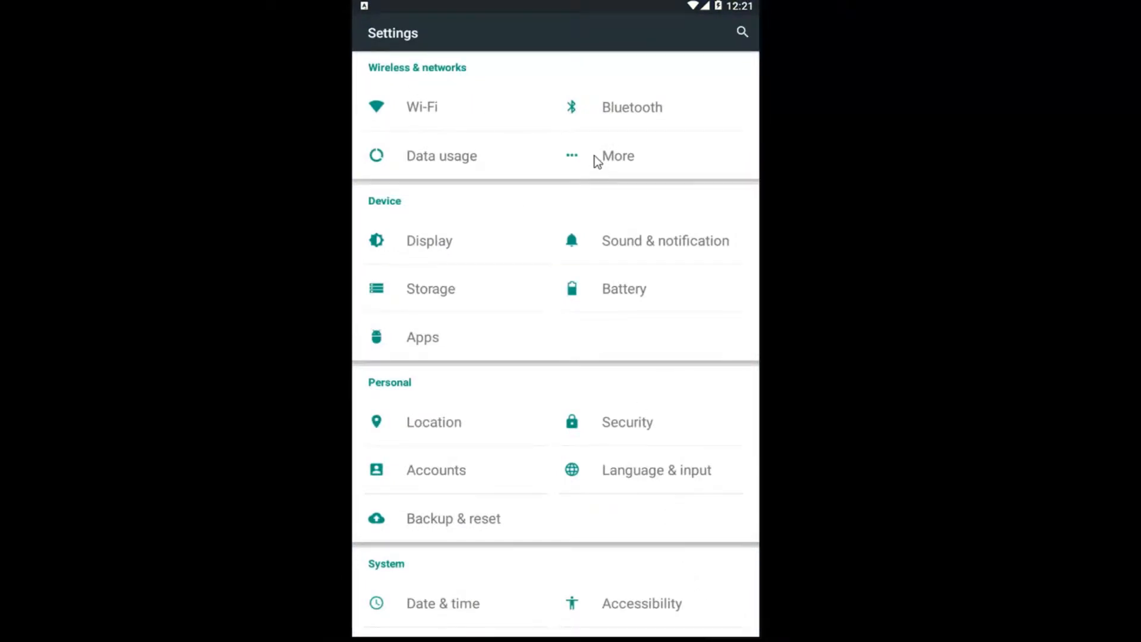
- Reach the Cellular networks page via More under Wireless & networks
click(617, 154)
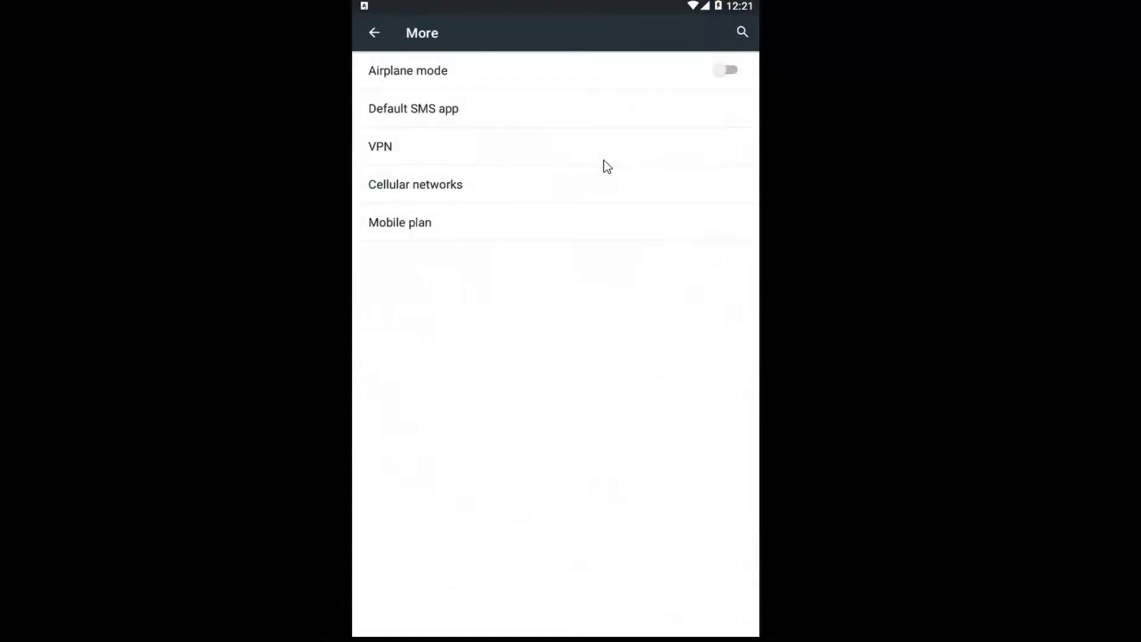
mouse_move(376, 200)
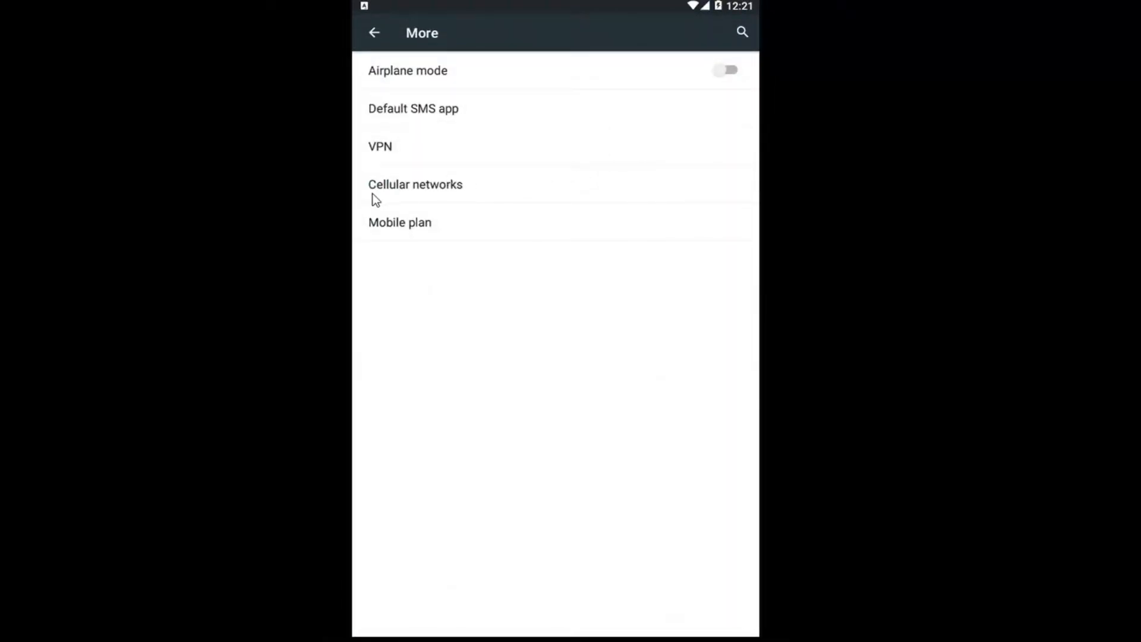
mouse_move(377, 195)
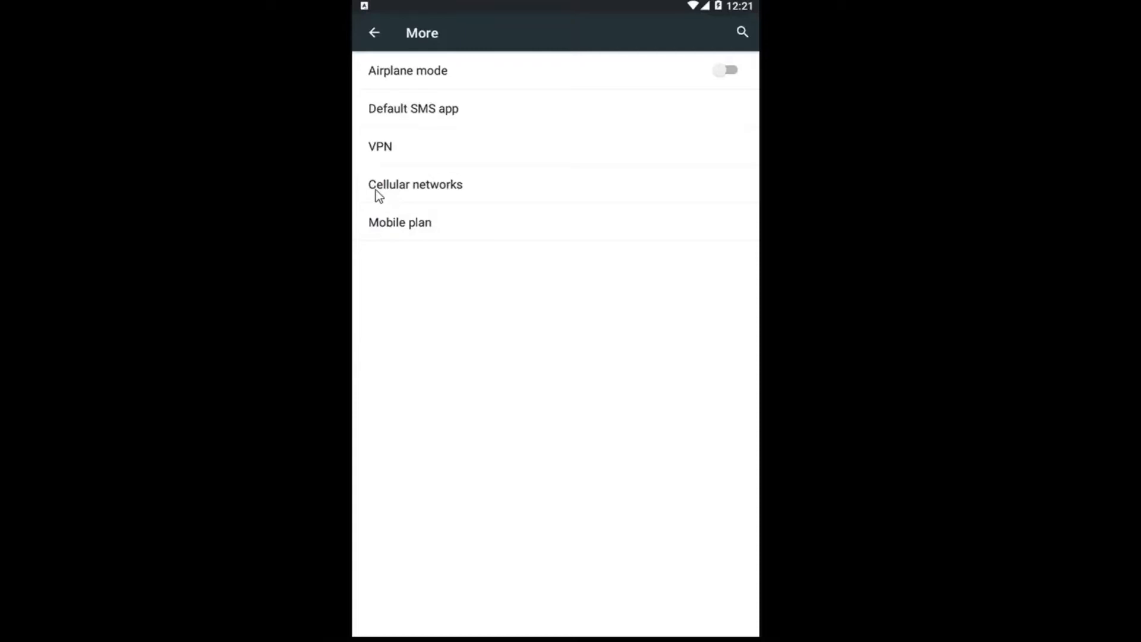
click(416, 184)
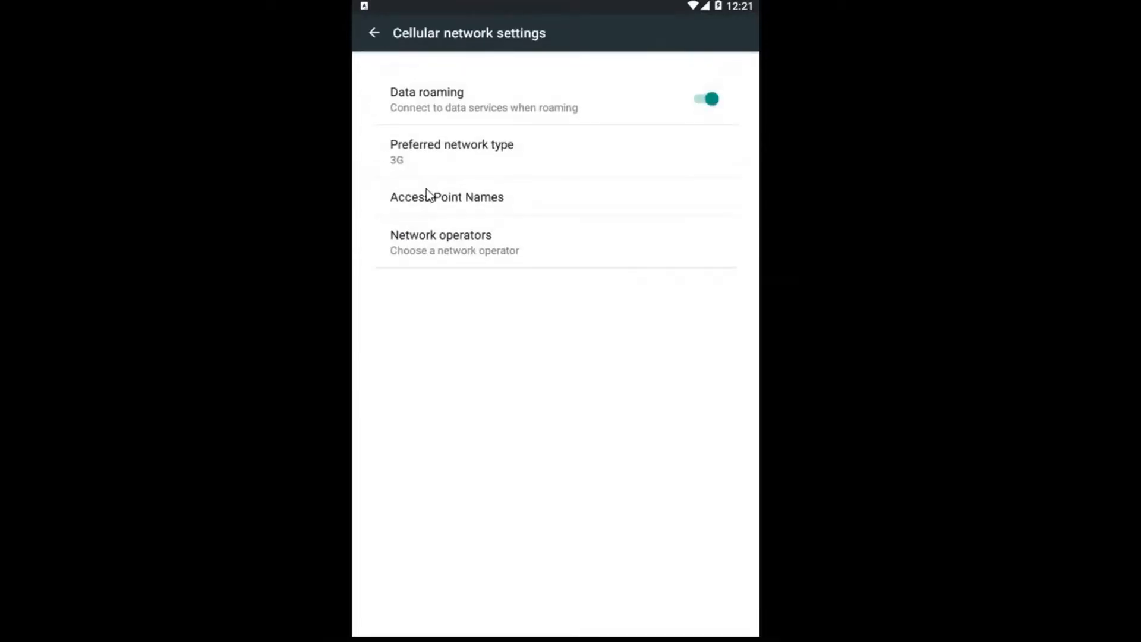
mouse_move(403, 117)
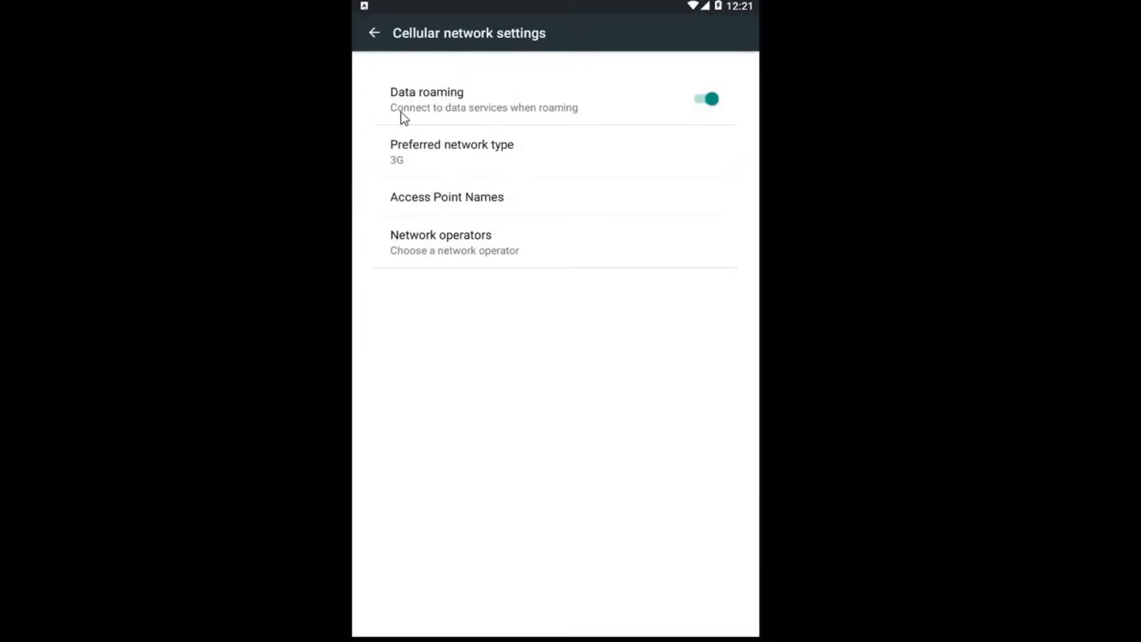
mouse_move(531, 118)
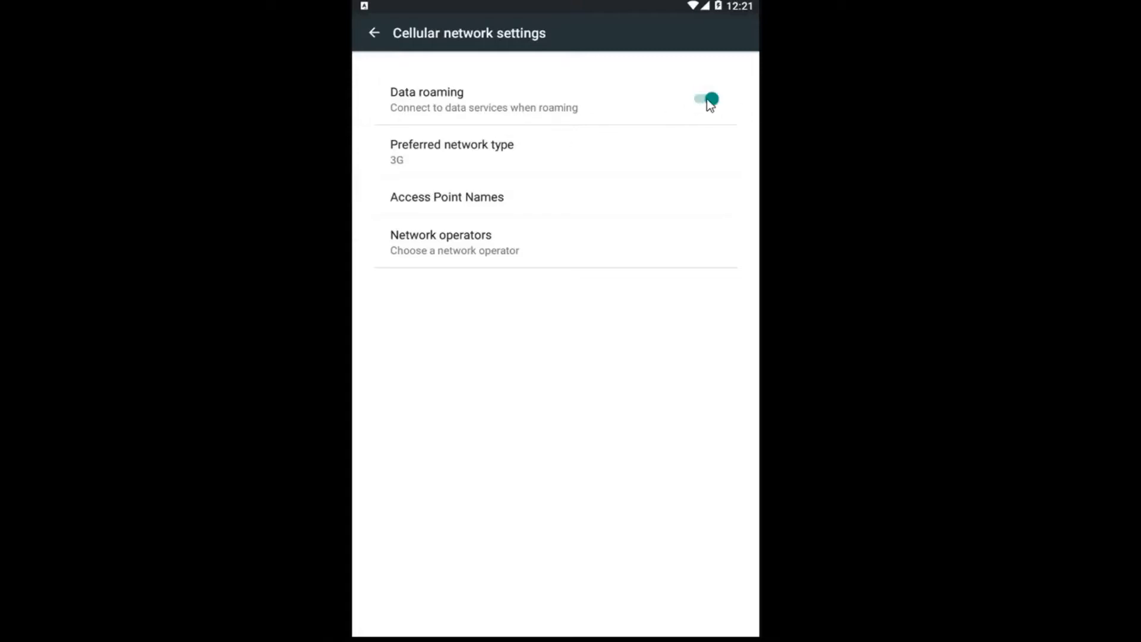
- Switch the Data roaming toggle to off
click(706, 98)
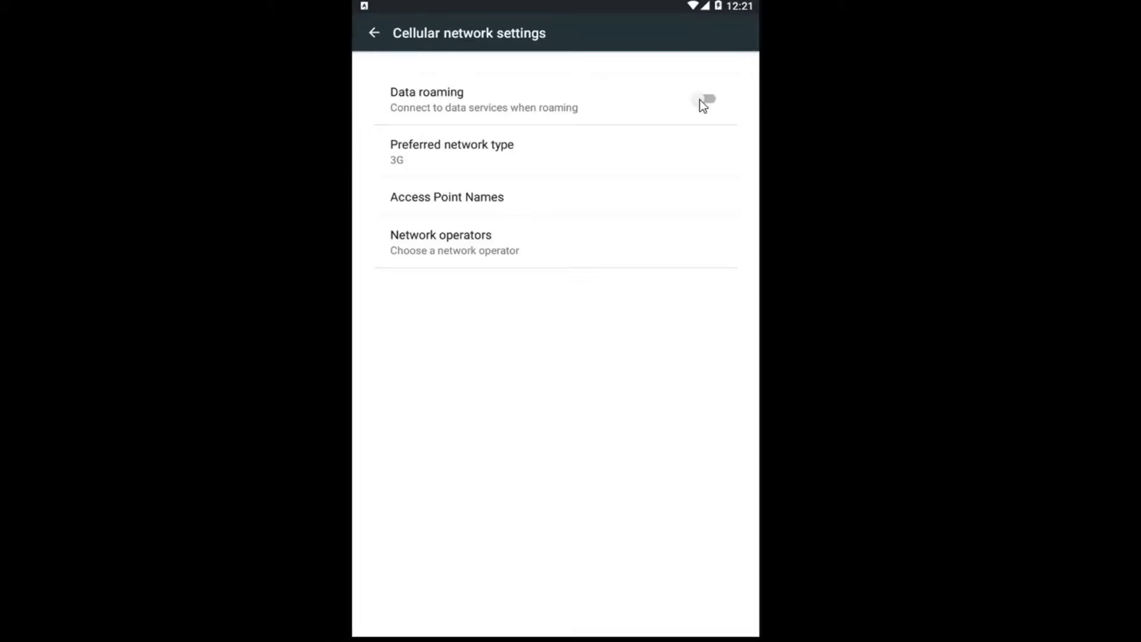
- Re-enable Data roaming, confirm OK in the Attention dialog, and back out to the main Settings list
click(705, 99)
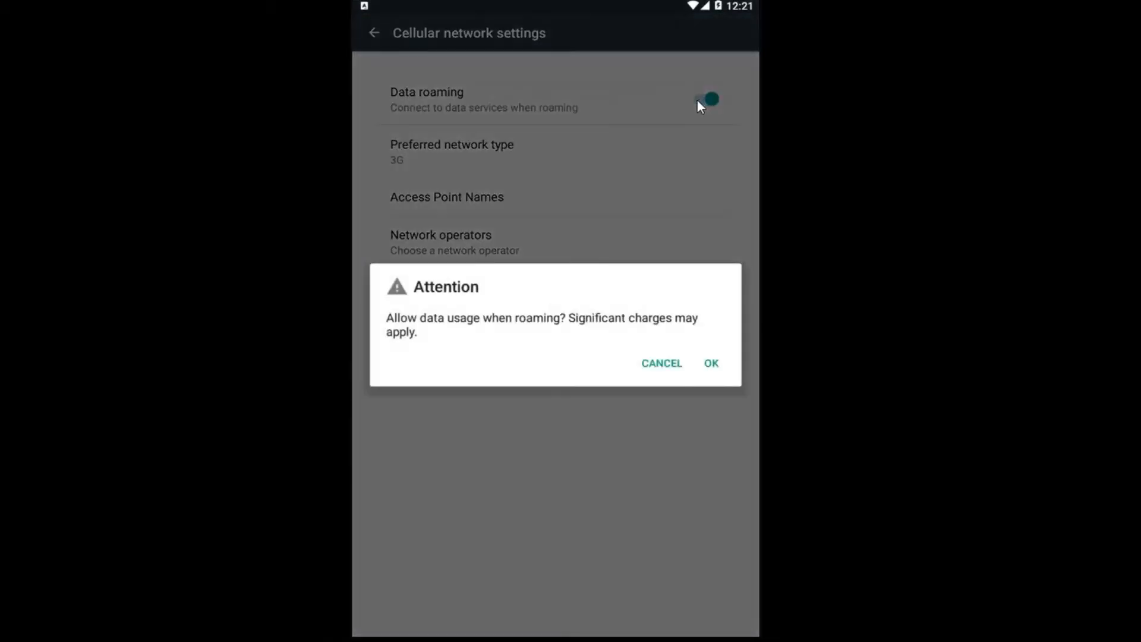
mouse_move(421, 322)
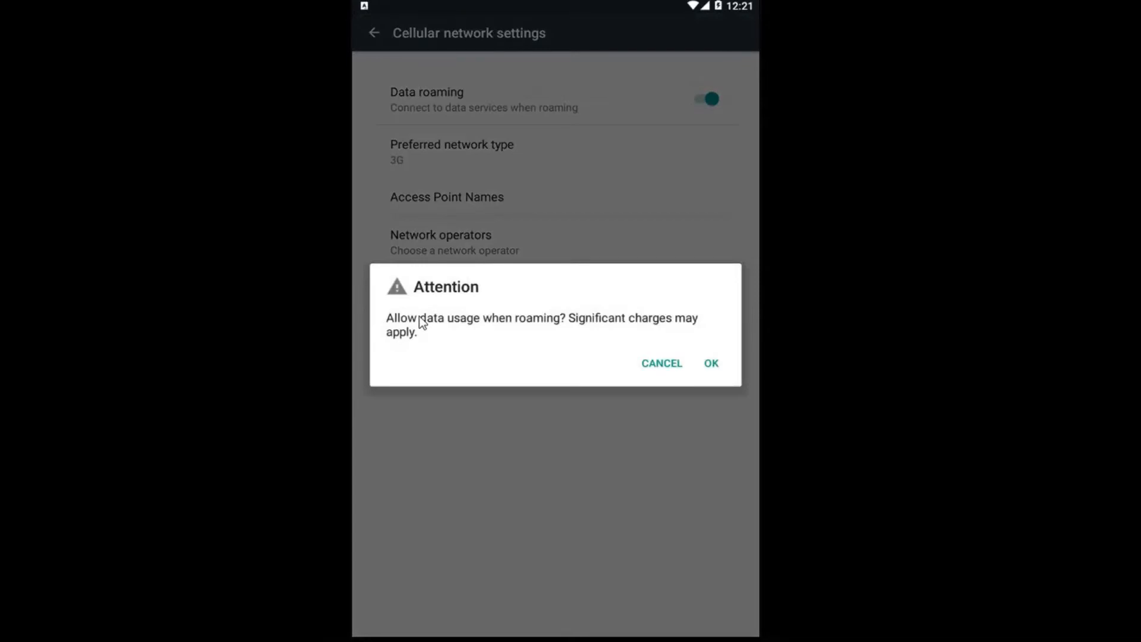
mouse_move(574, 325)
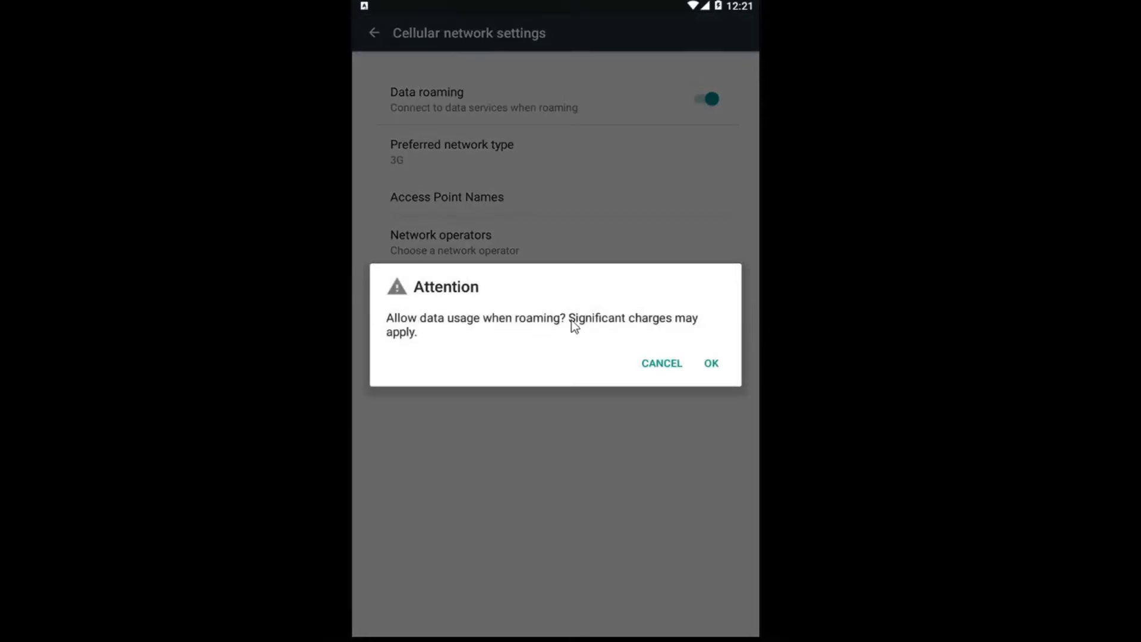
mouse_move(597, 328)
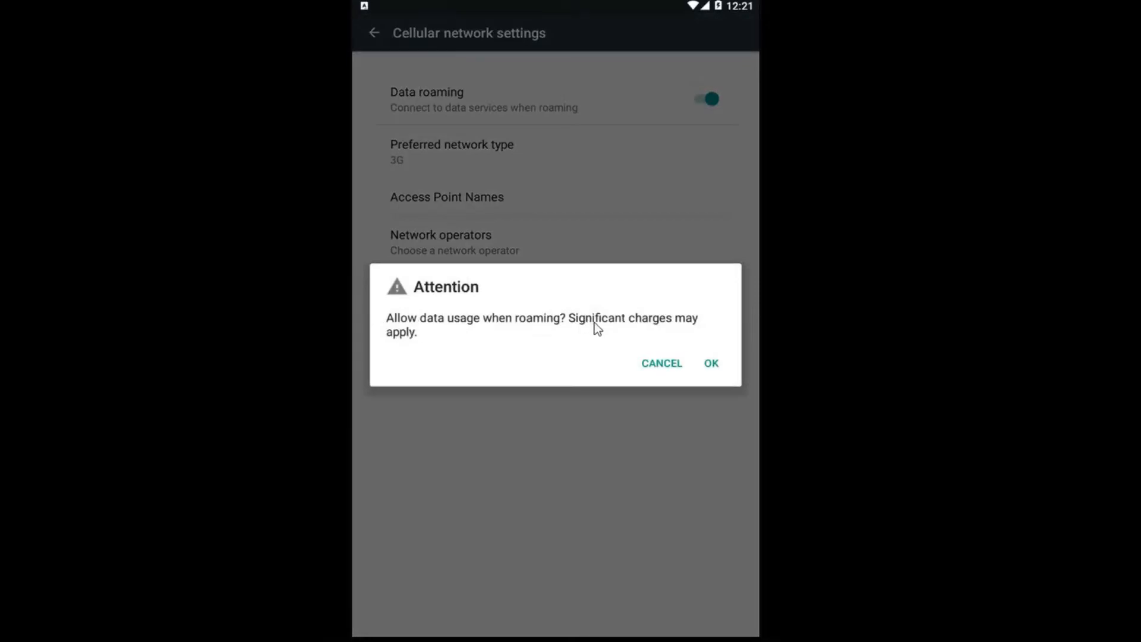
click(711, 364)
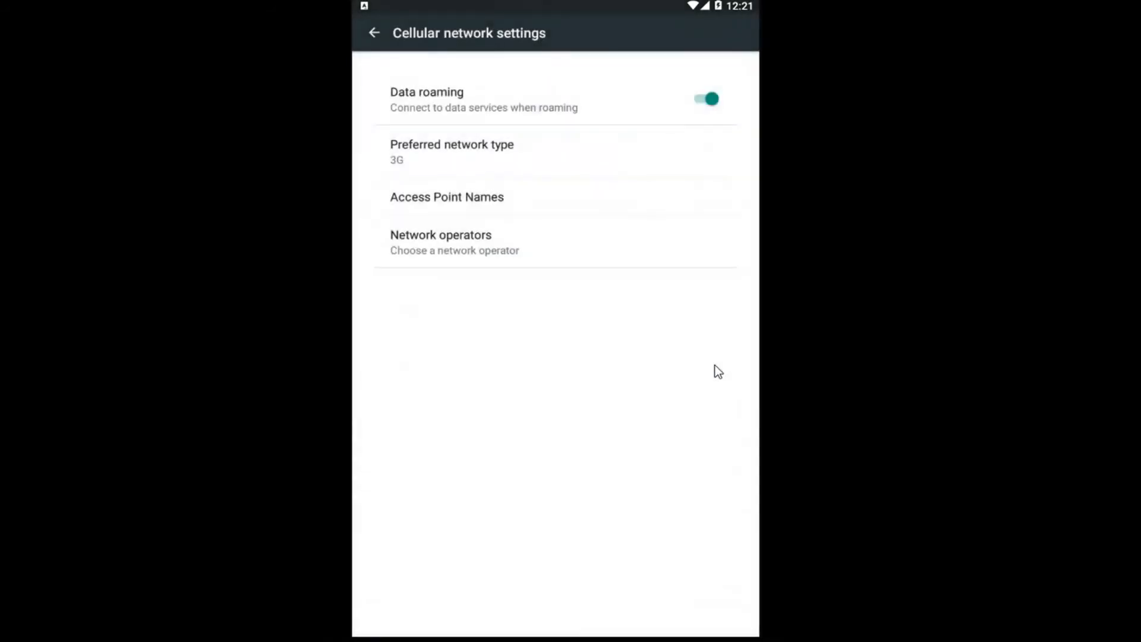
mouse_move(375, 35)
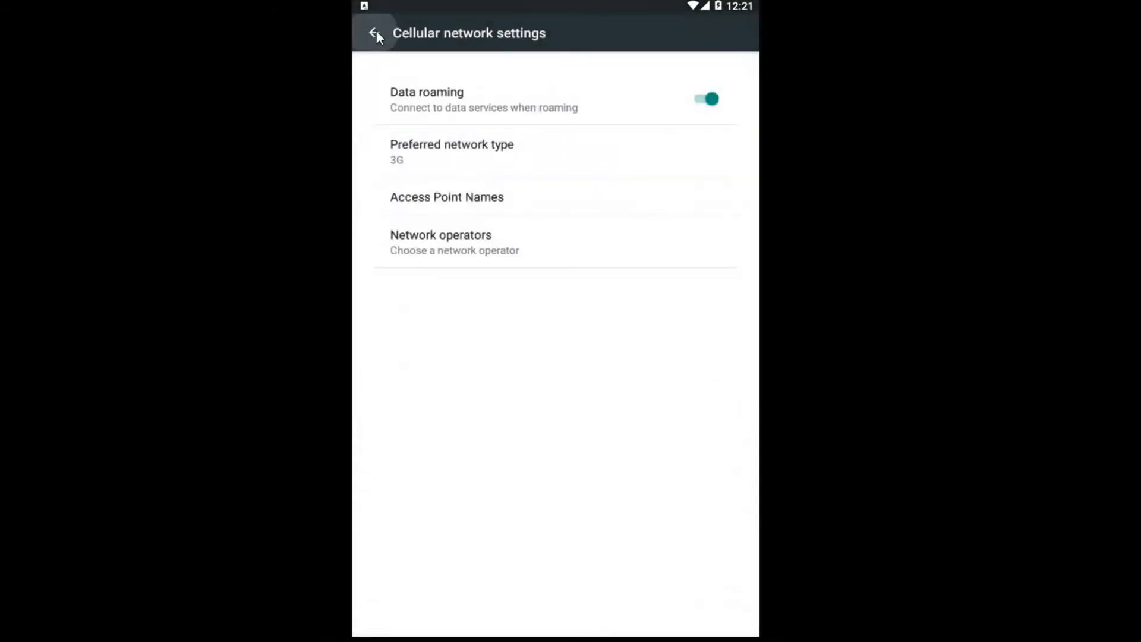
click(376, 34)
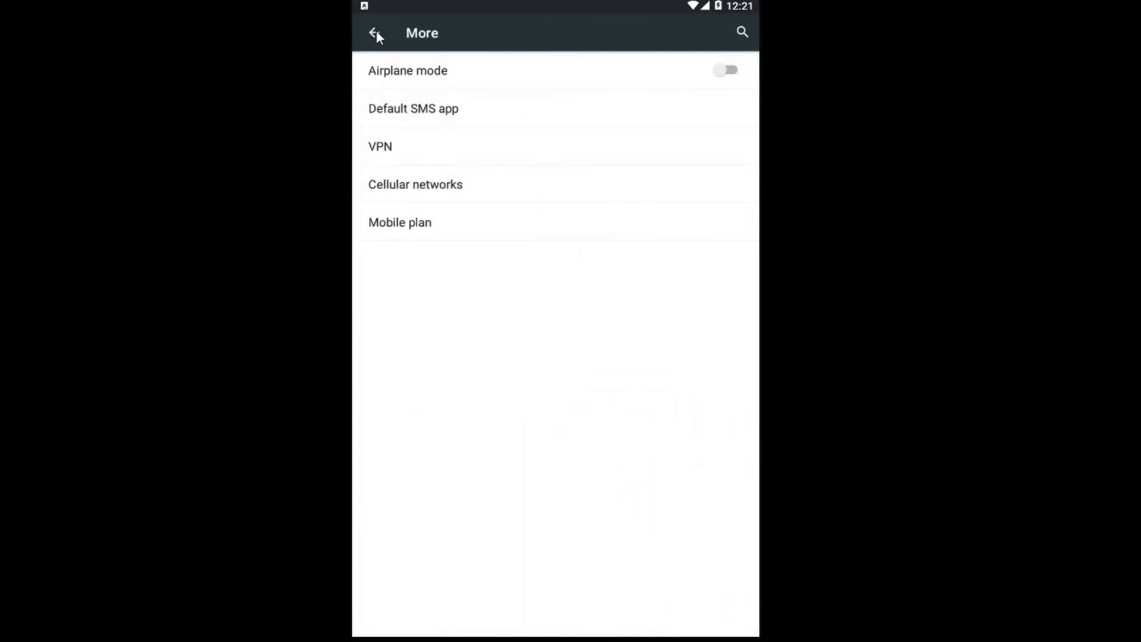
click(376, 33)
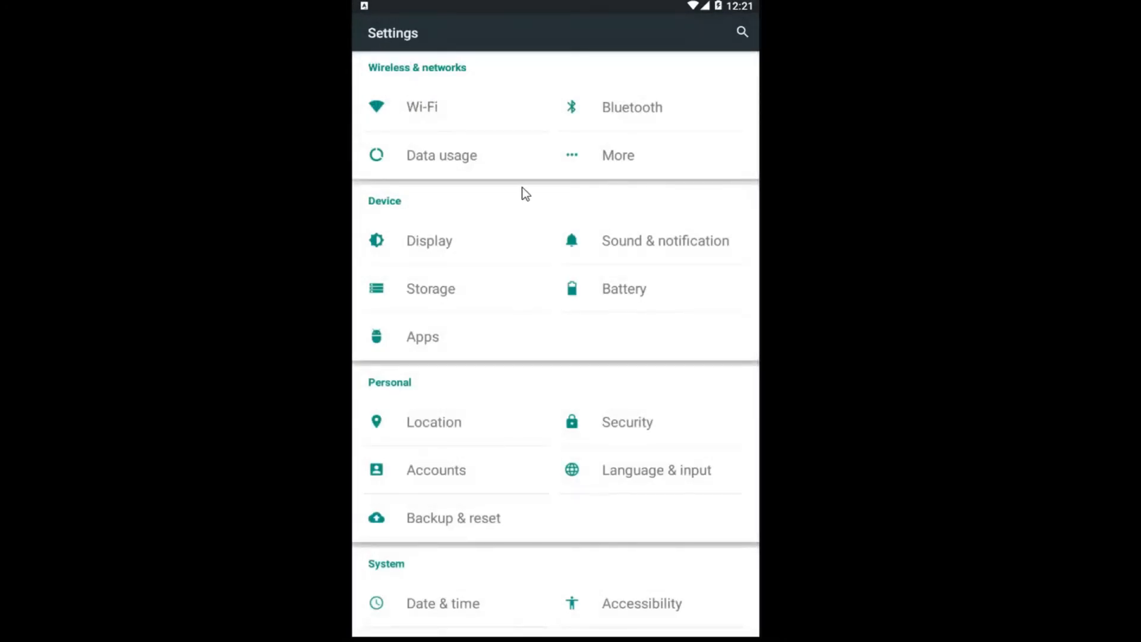